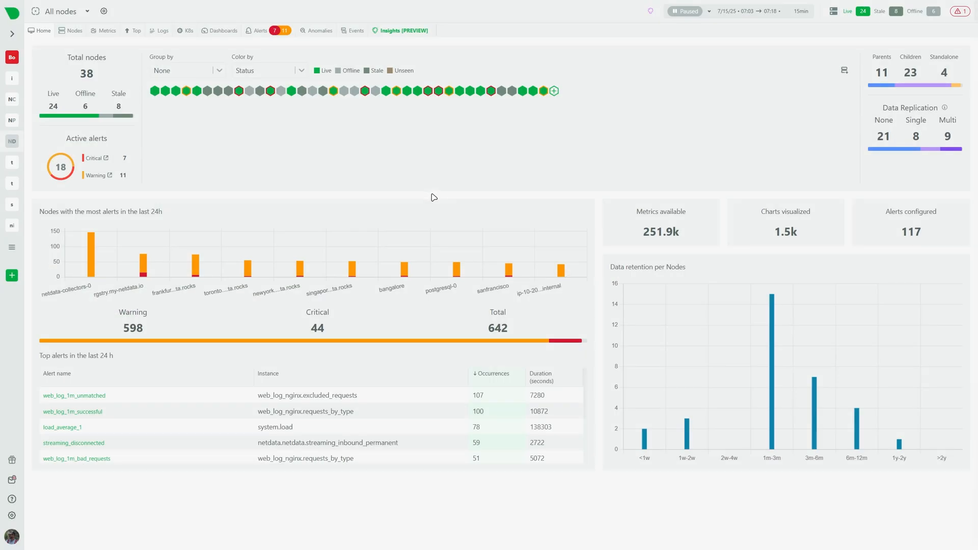
pyautogui.moveTo(74, 30)
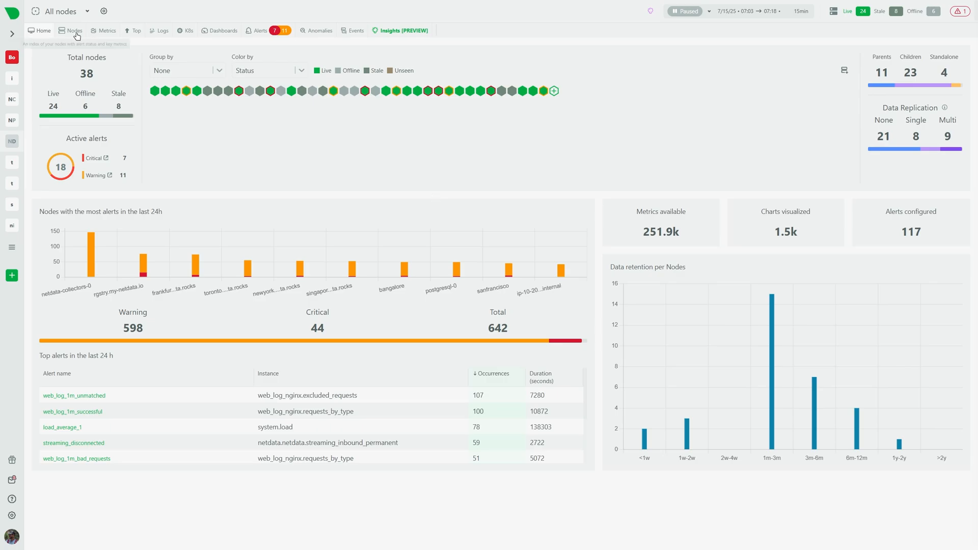
# Step: Start adding nodes to All nodes and view the Windows and Docker install instructions
pyautogui.click(73, 30)
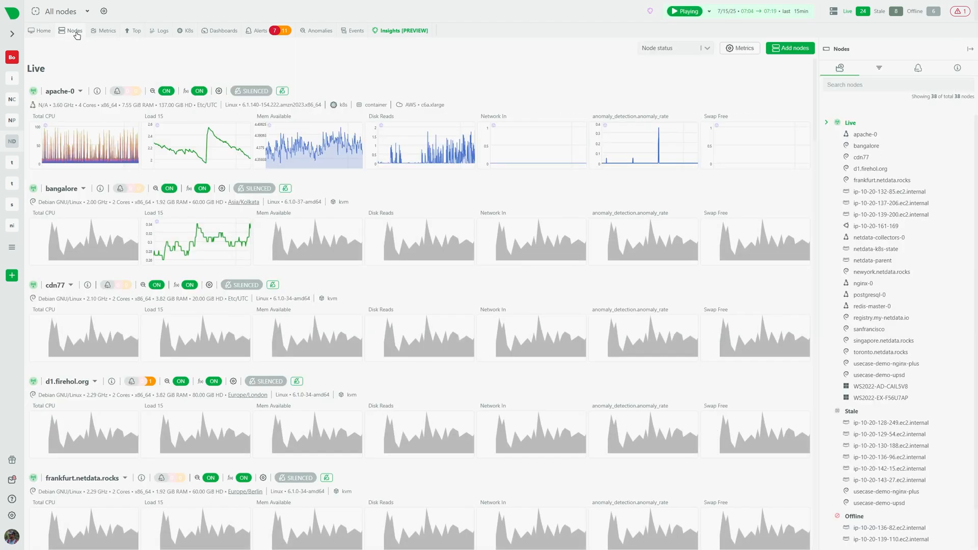
pyautogui.click(789, 48)
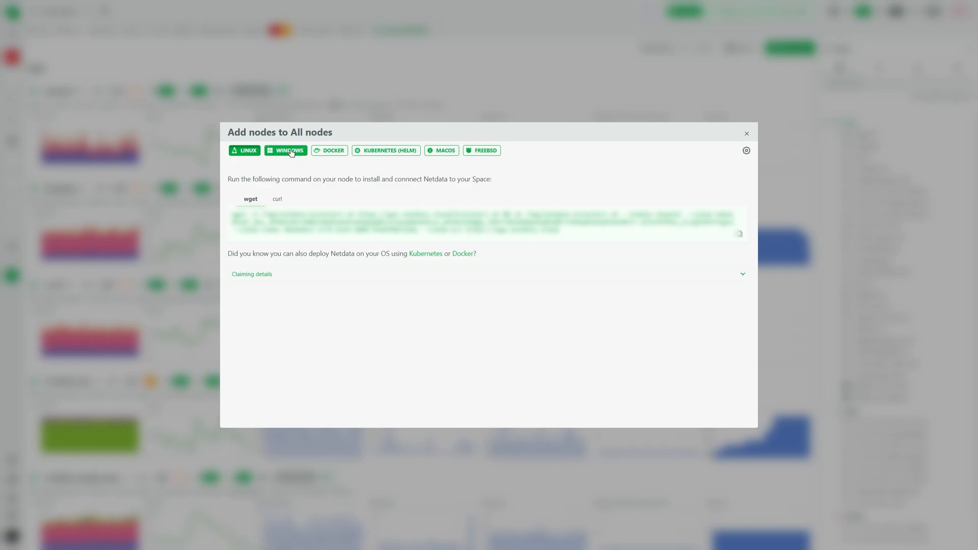
pyautogui.click(285, 151)
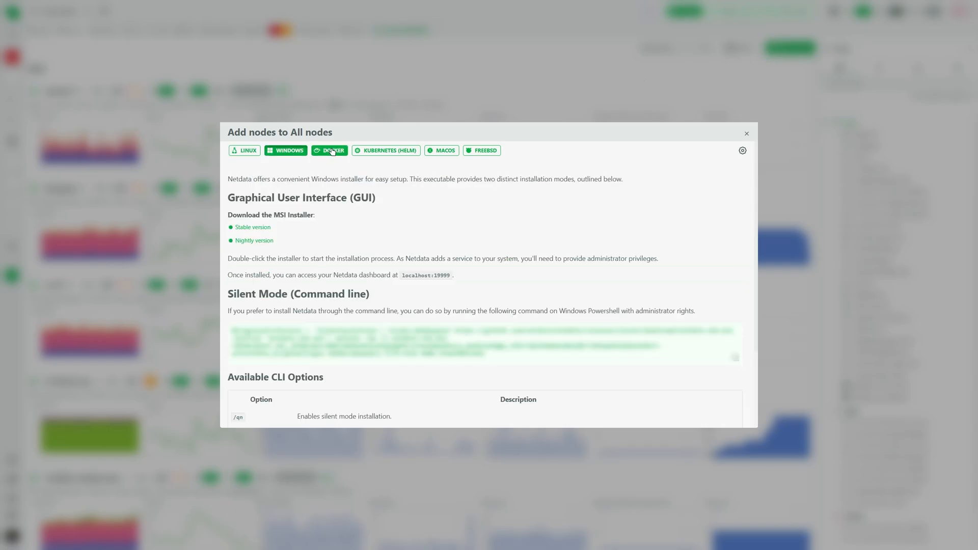
pyautogui.click(385, 151)
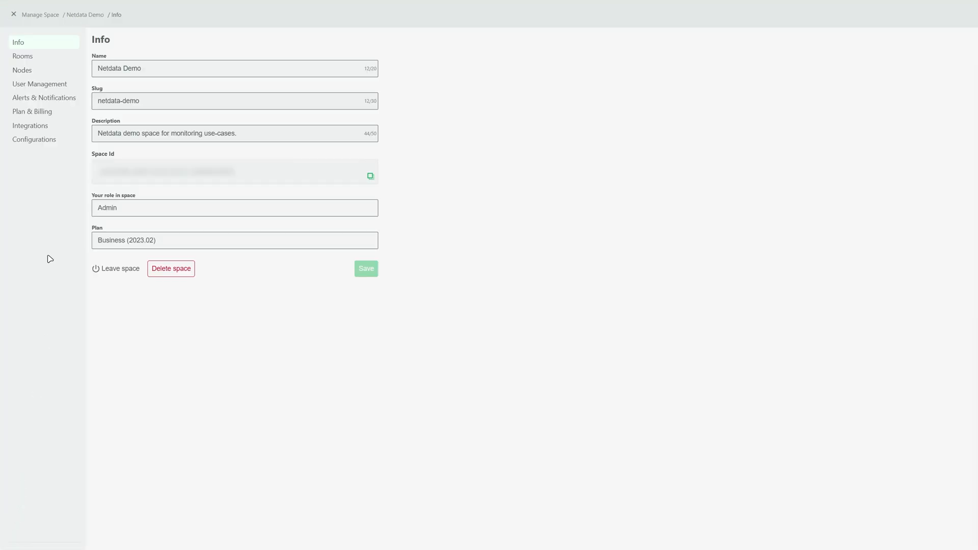
# Step: Review the space's User Management and Rooms lists, then the running alerts
pyautogui.click(40, 84)
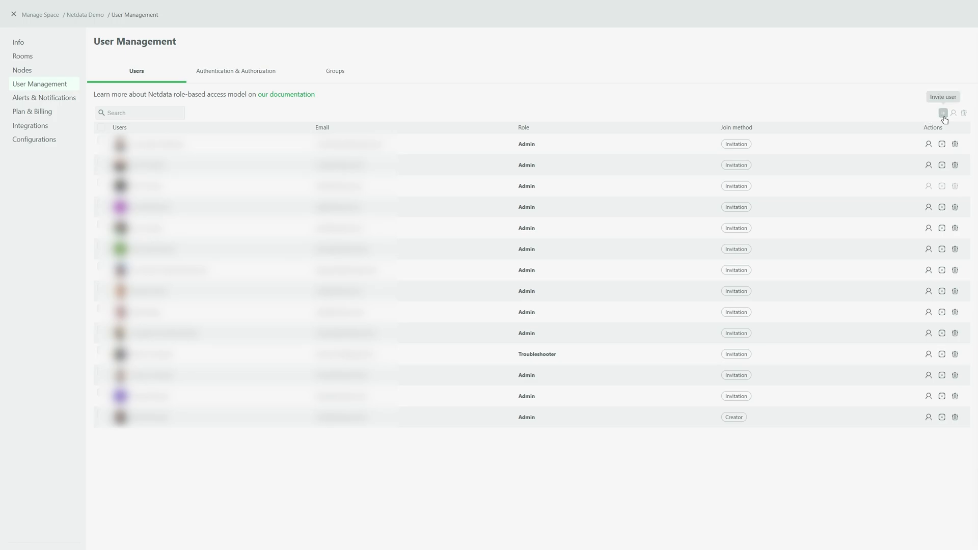
pyautogui.click(22, 56)
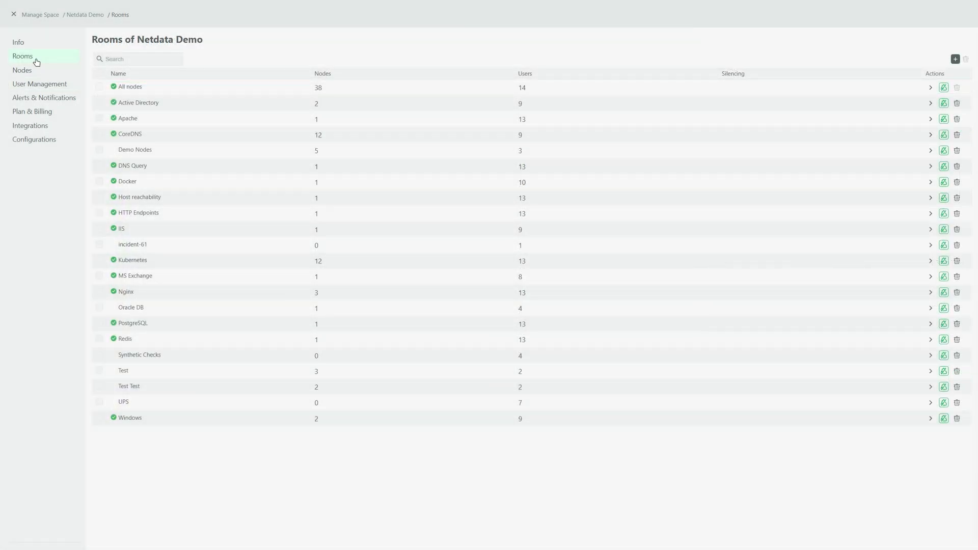
pyautogui.moveTo(126, 117)
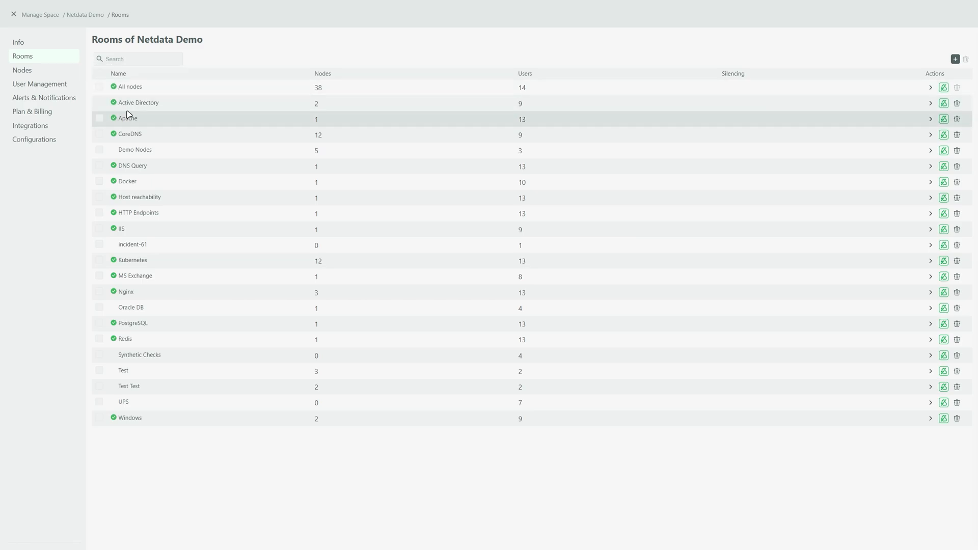
pyautogui.moveTo(133, 181)
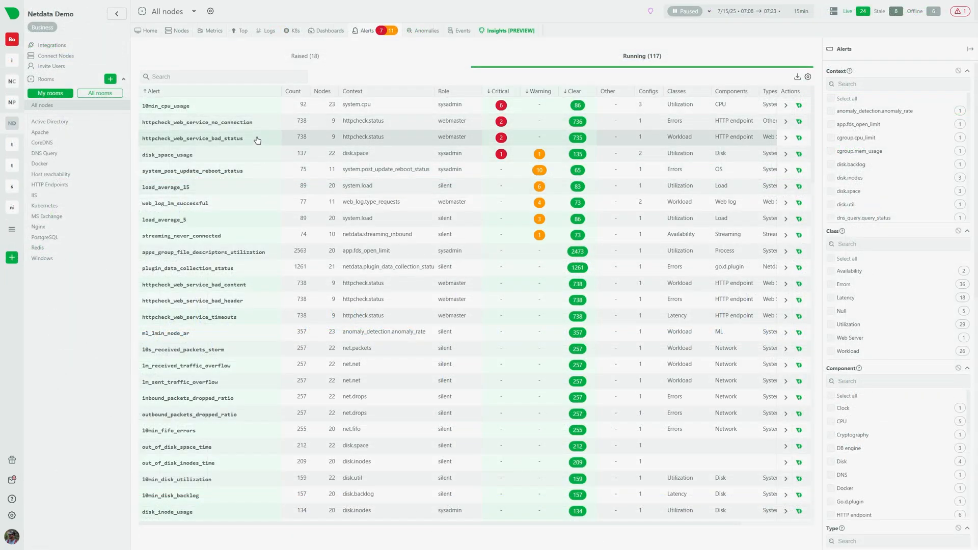
pyautogui.scroll(-3)
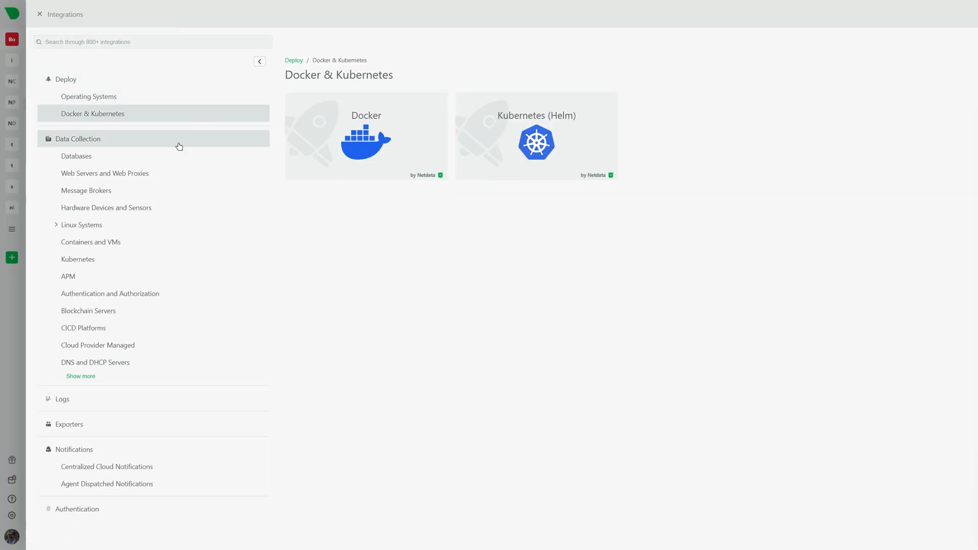
# Step: Browse the Message Brokers and Hardware Devices and Sensors integration categories
pyautogui.click(85, 191)
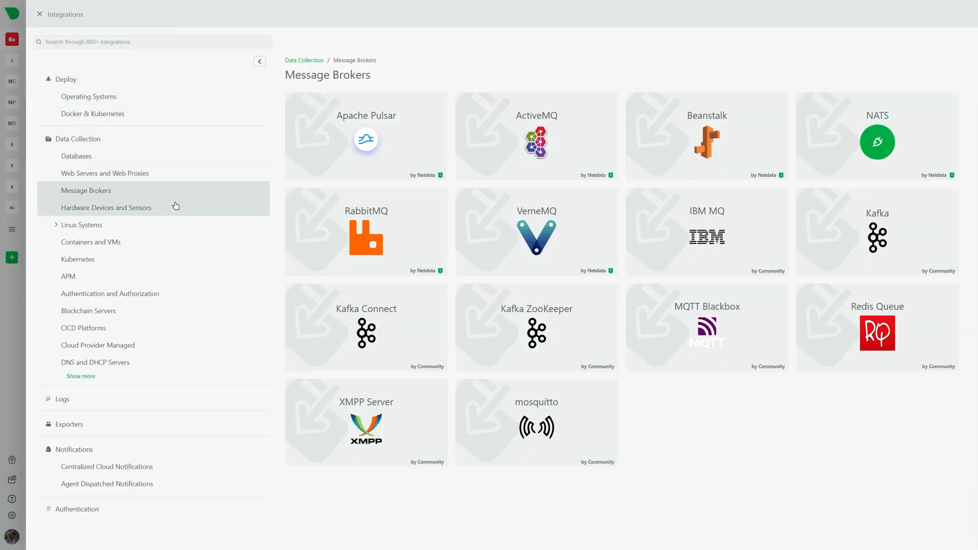
pyautogui.click(81, 224)
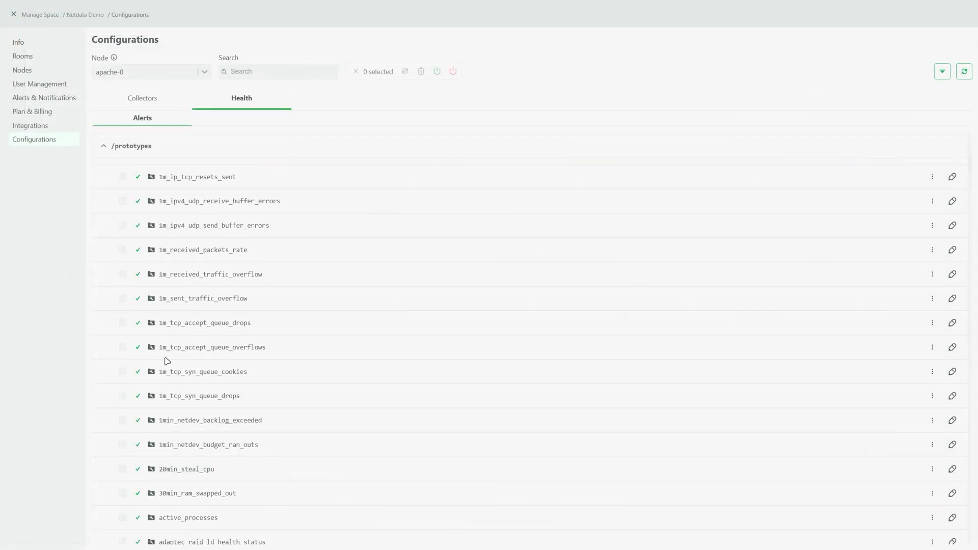
# Step: Inspect the 20min_steal_cpu health alert rule with its advanced filters expanded
pyautogui.click(952, 468)
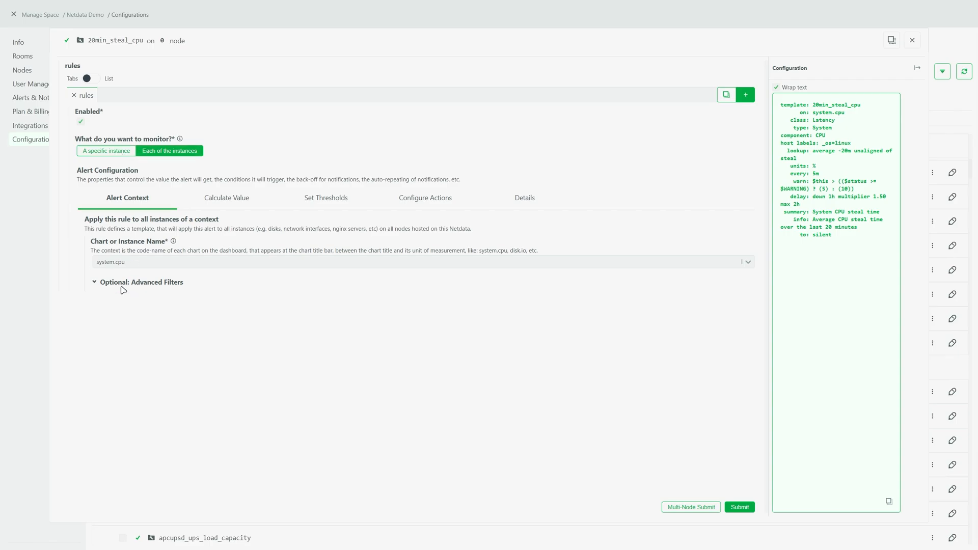
pyautogui.click(227, 198)
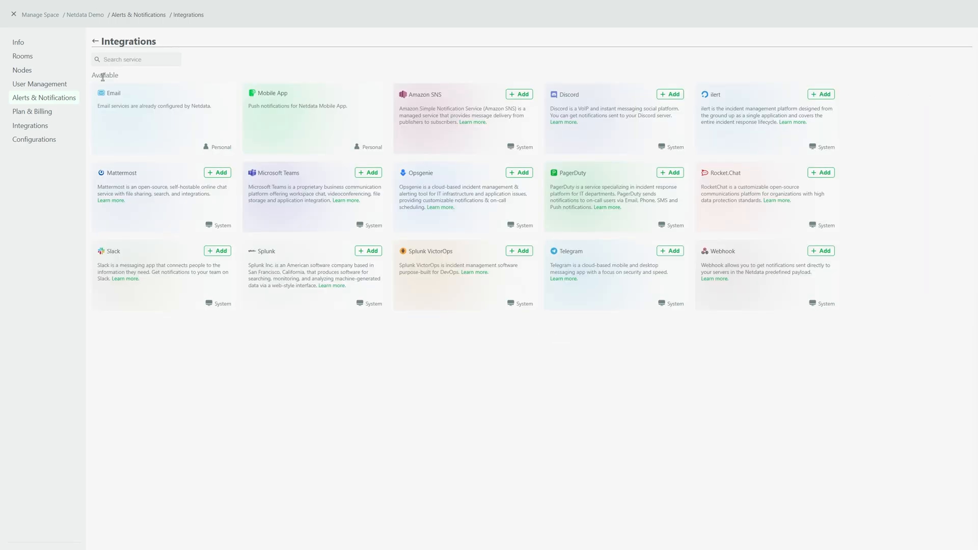
pyautogui.moveTo(691, 218)
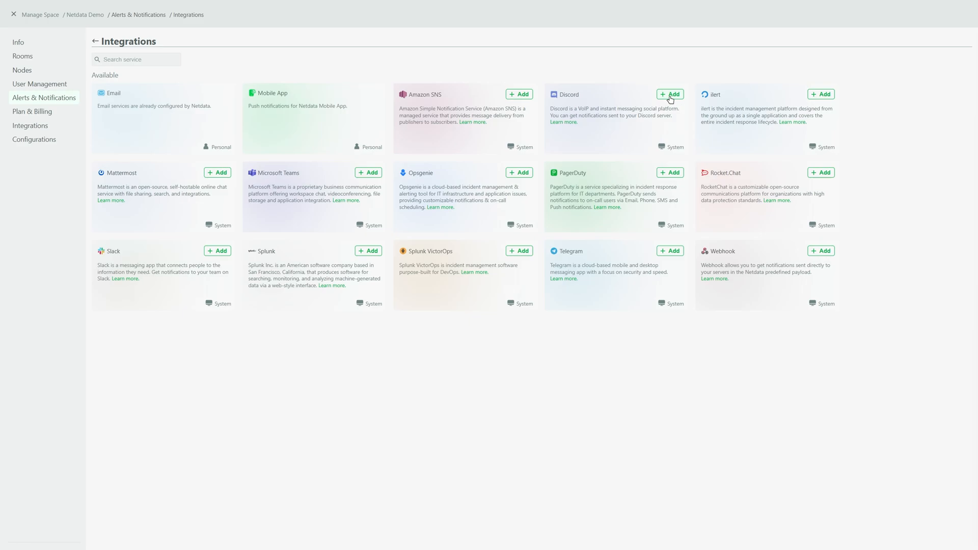
# Step: Begin a new Discord notification integration from the Alerts & Notifications catalogue
pyautogui.click(669, 94)
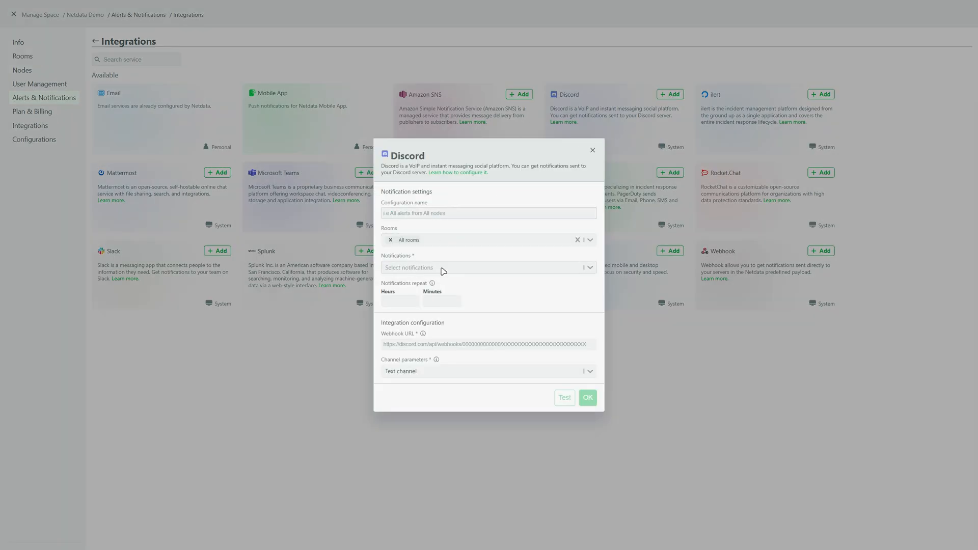